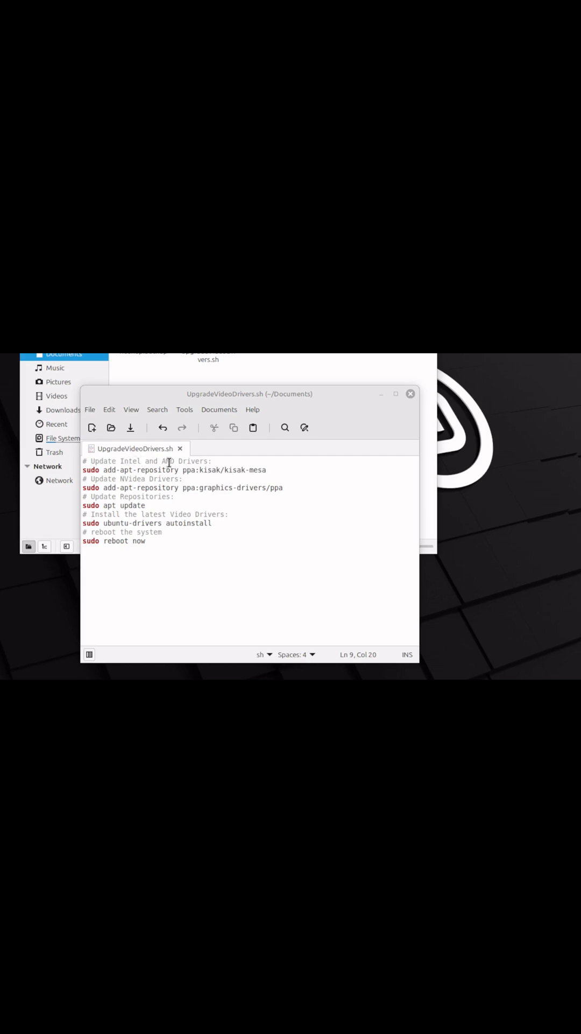
mouse_move(138, 491)
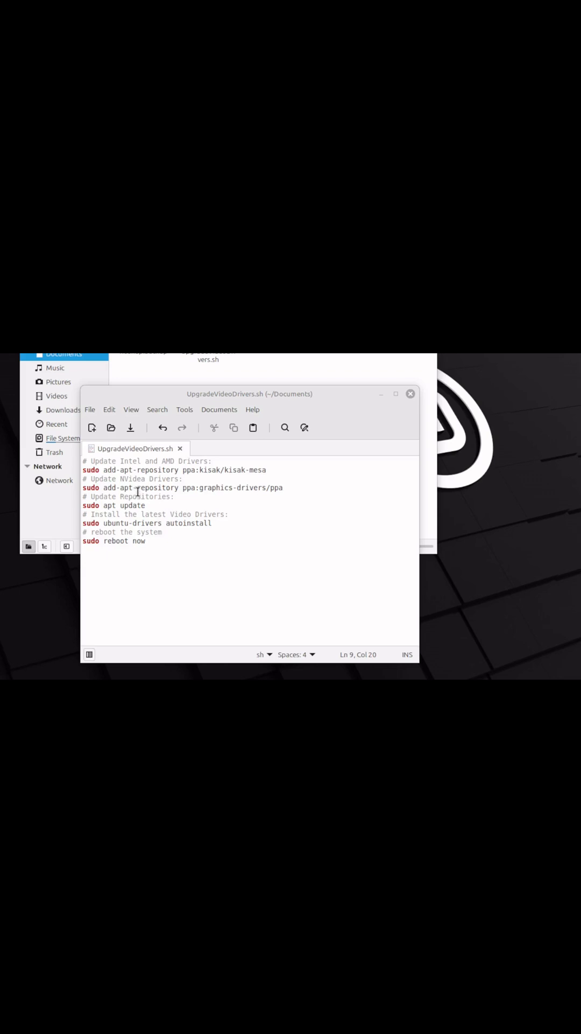
mouse_move(188, 551)
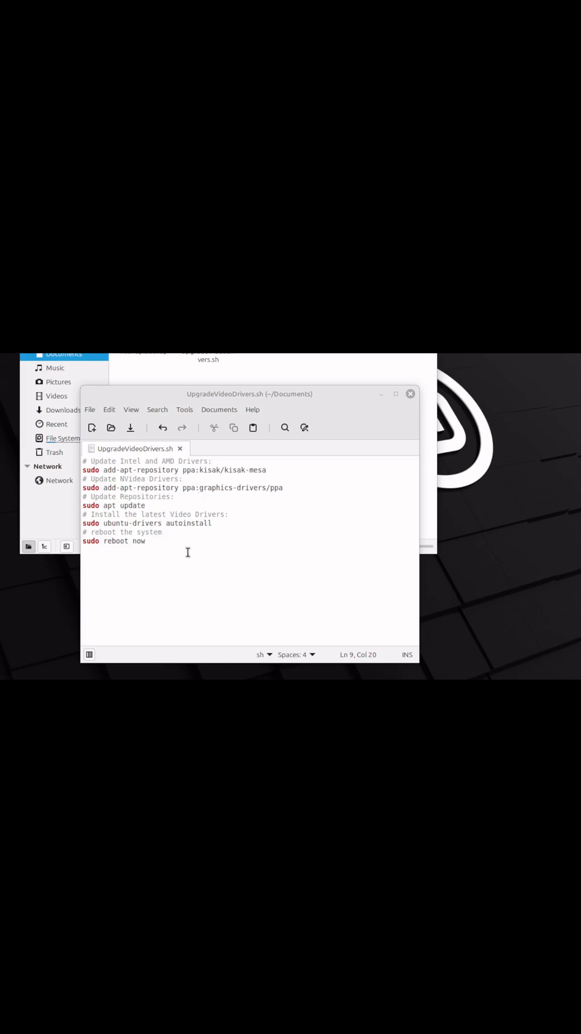
mouse_move(215, 525)
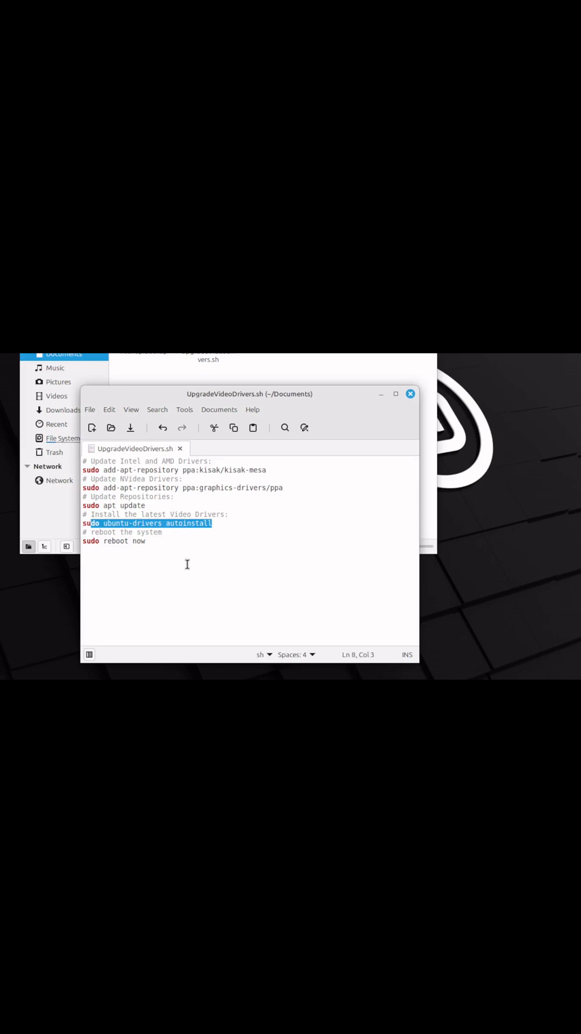
mouse_move(150, 542)
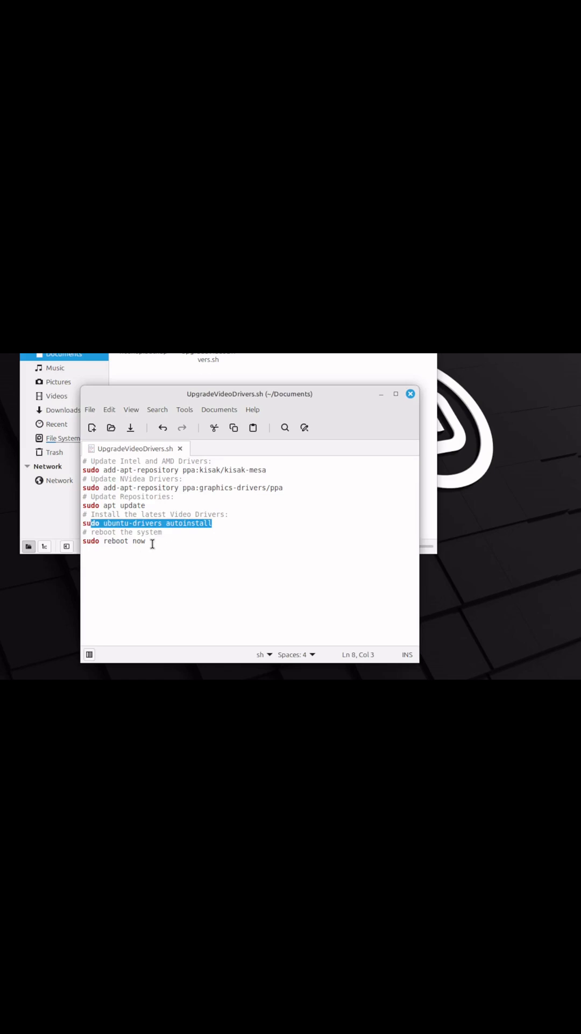
mouse_move(155, 470)
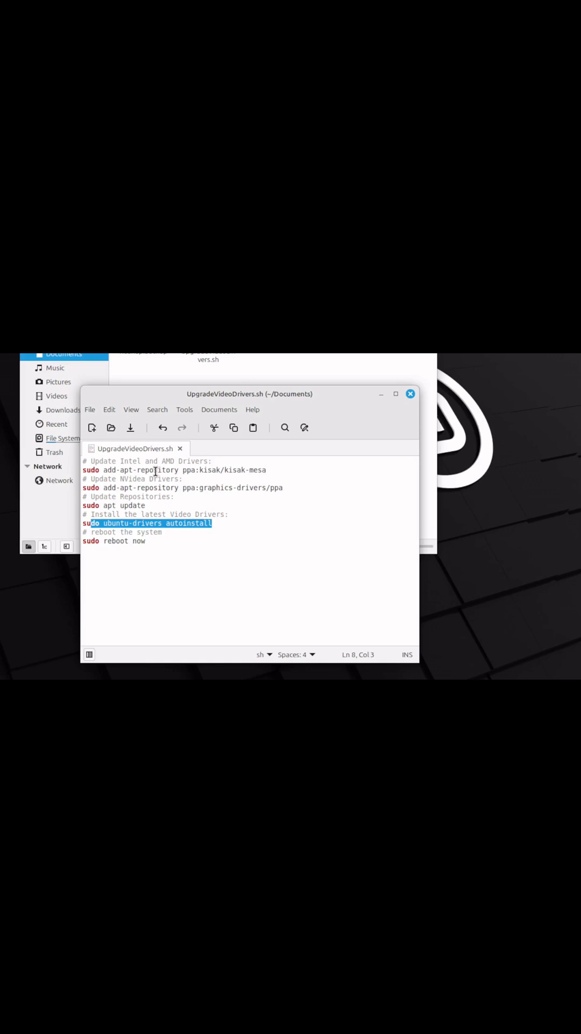
mouse_move(158, 491)
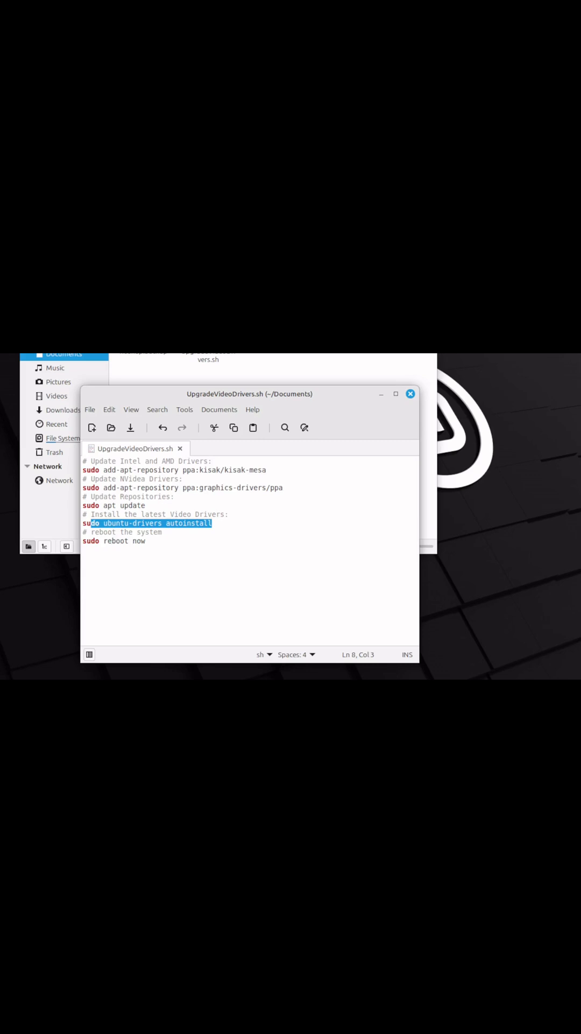
mouse_move(189, 577)
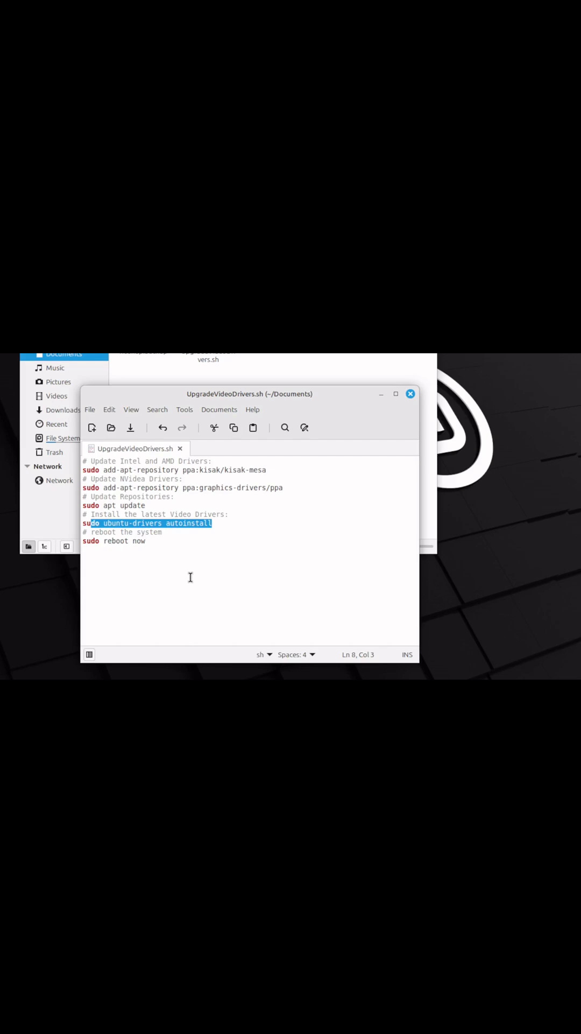
mouse_move(240, 551)
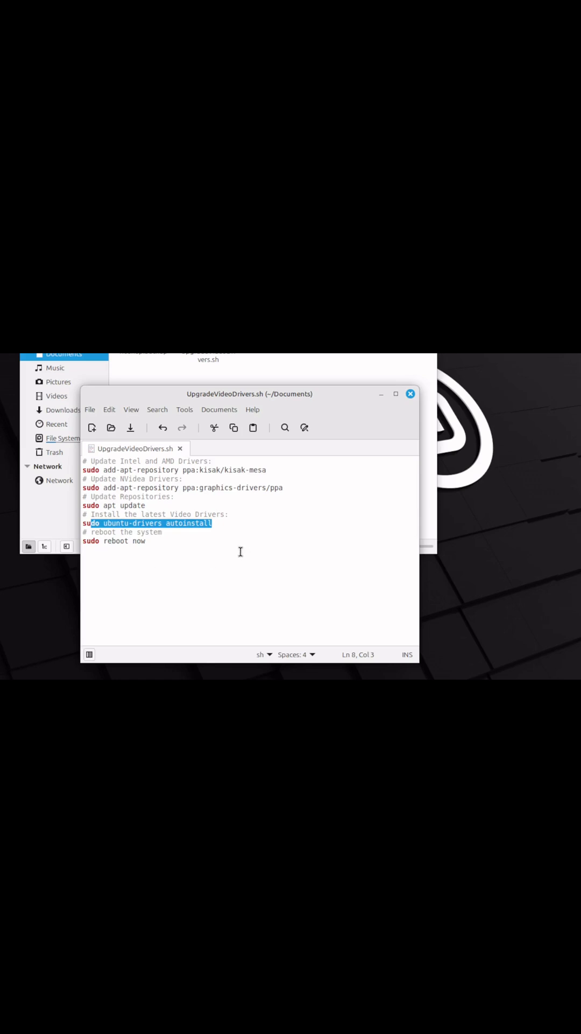
- Run UpgradeVideoDrivers.sh with bash and supply the sudo password
key("ctrl+a")
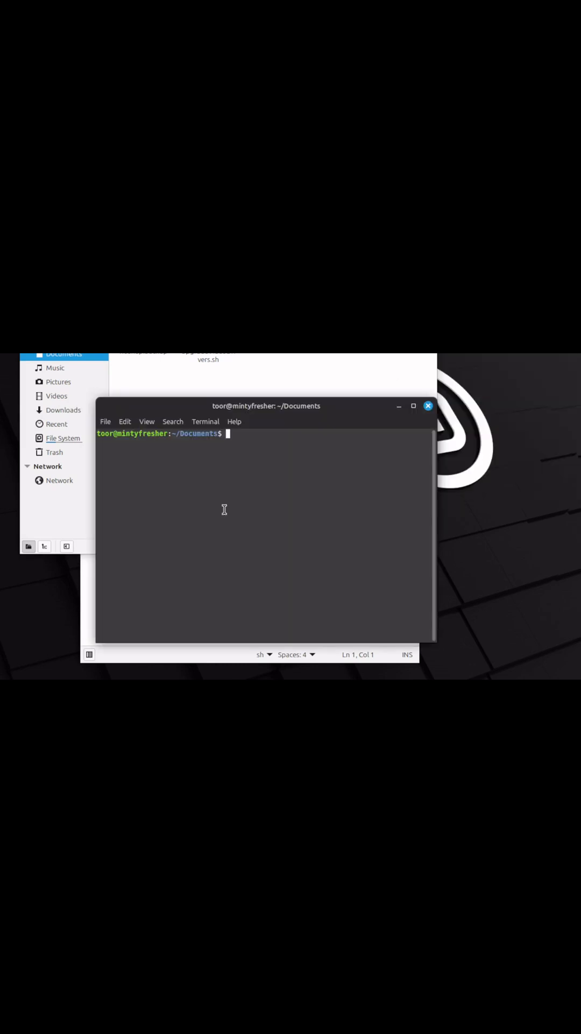
type("bash")
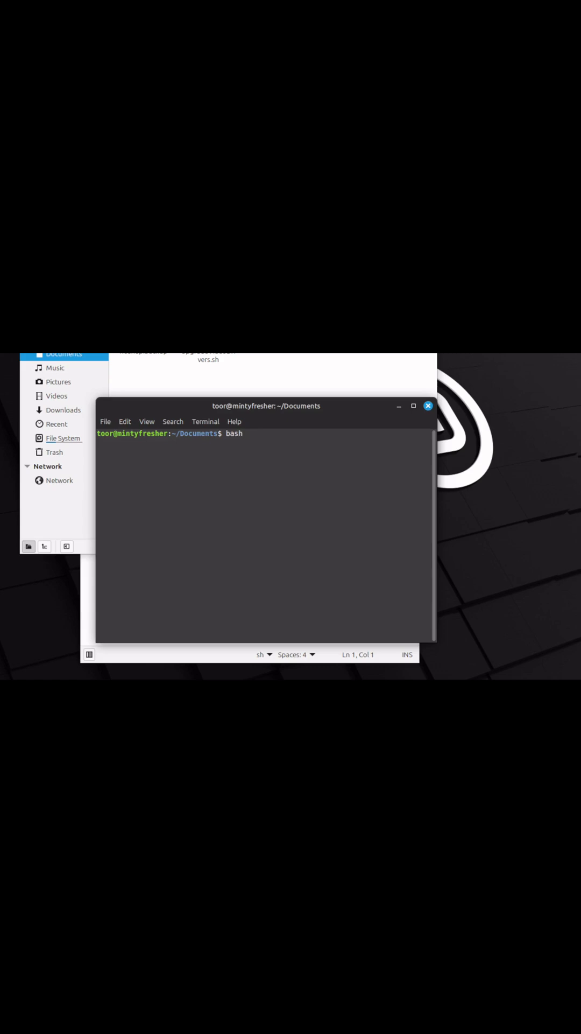
type("UpgradeVideoDrivers.sh")
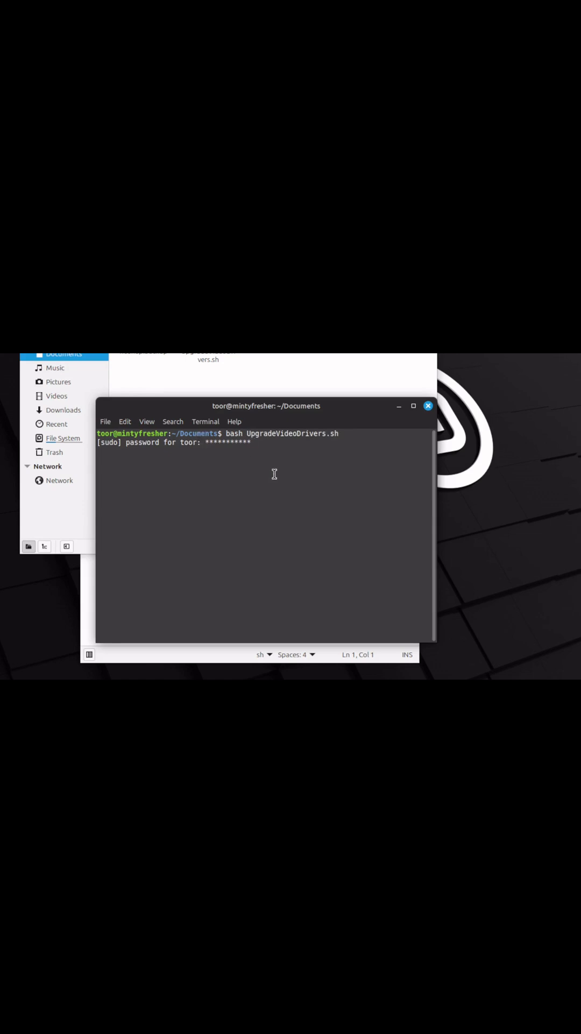
key("Return")
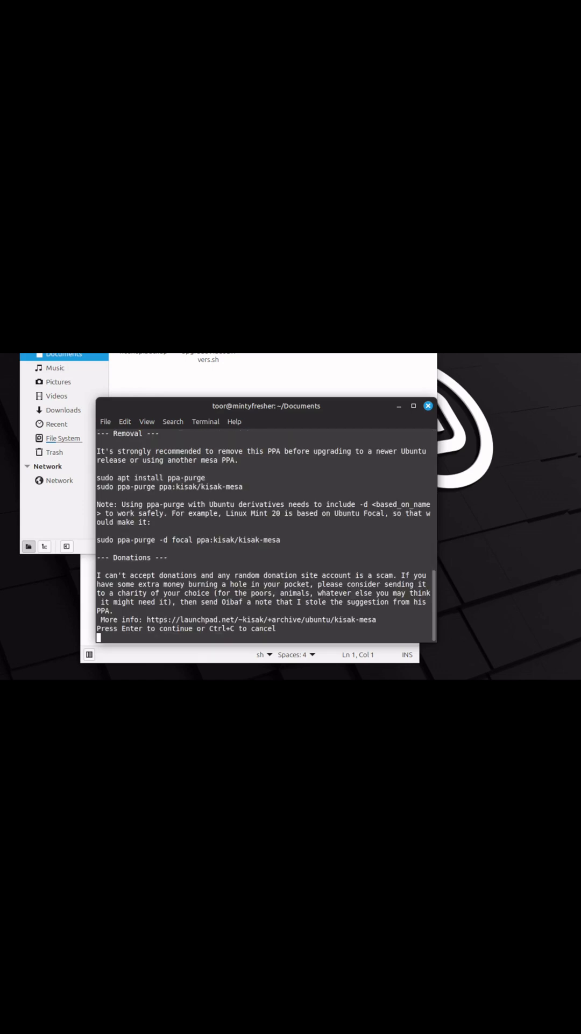
mouse_move(193, 556)
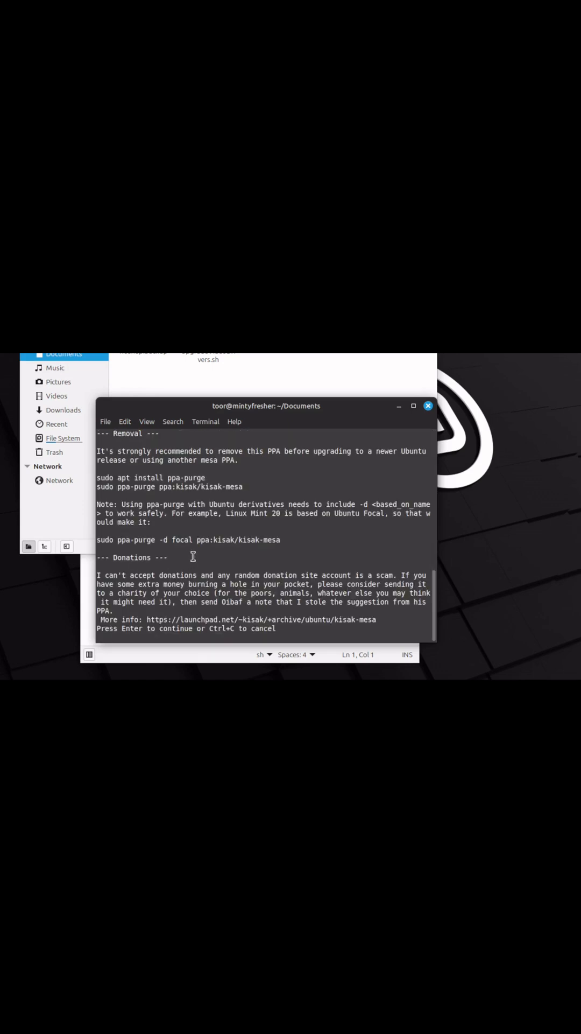
- Confirm adding the kisak-mesa and graphics-drivers PPAs so apt updates and reports drivers installed
key("Return")
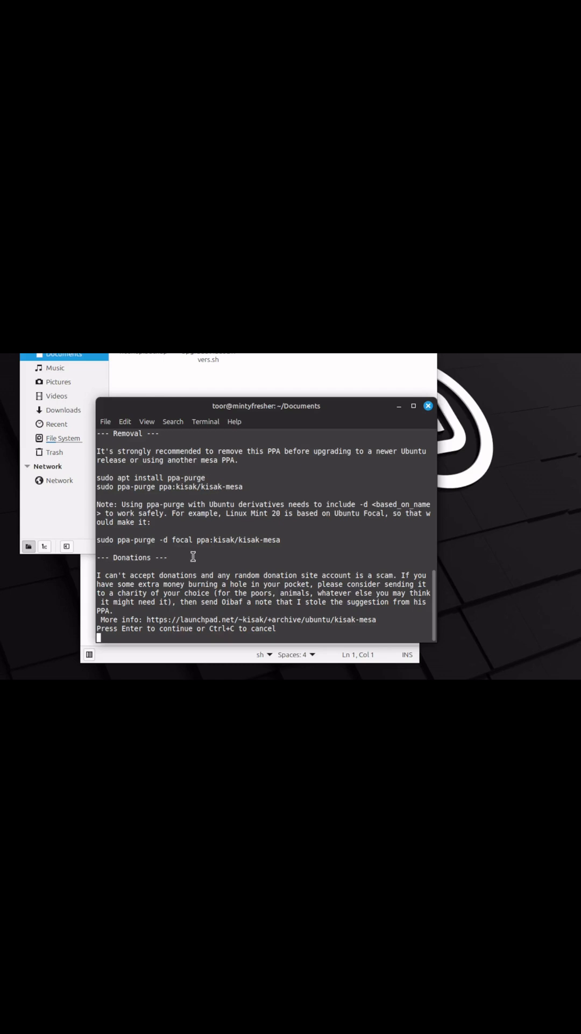
key("Return")
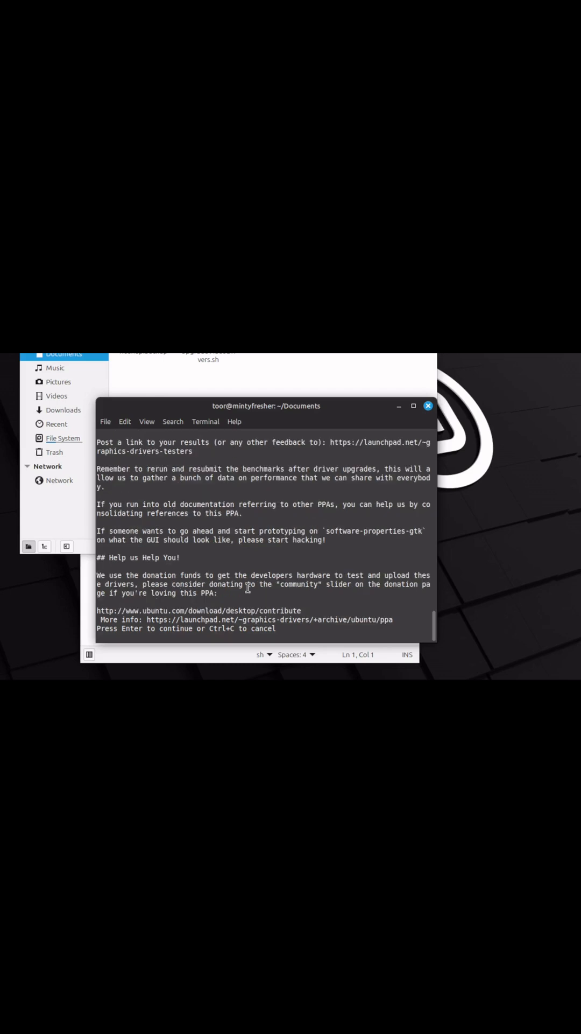
key("Return")
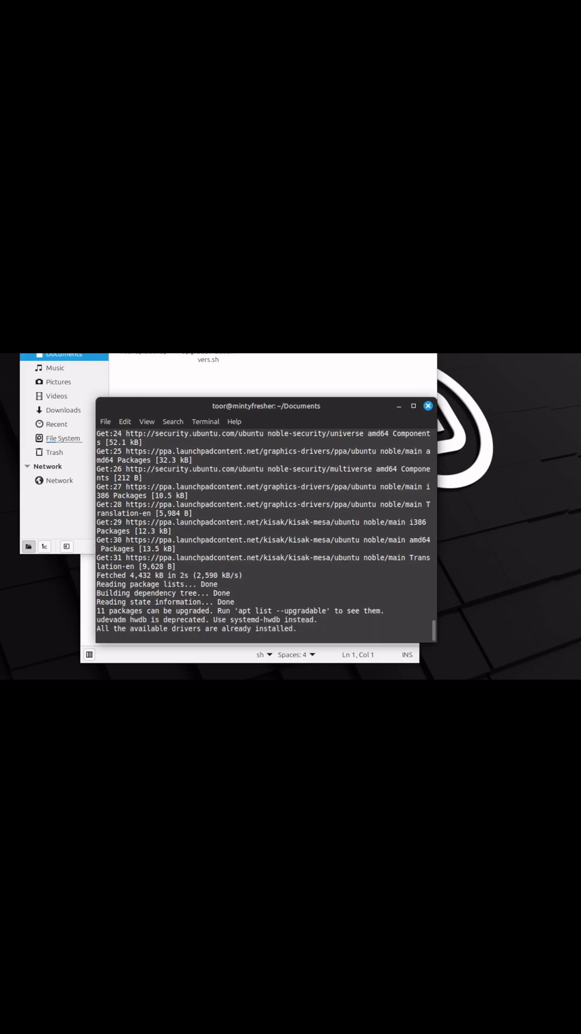